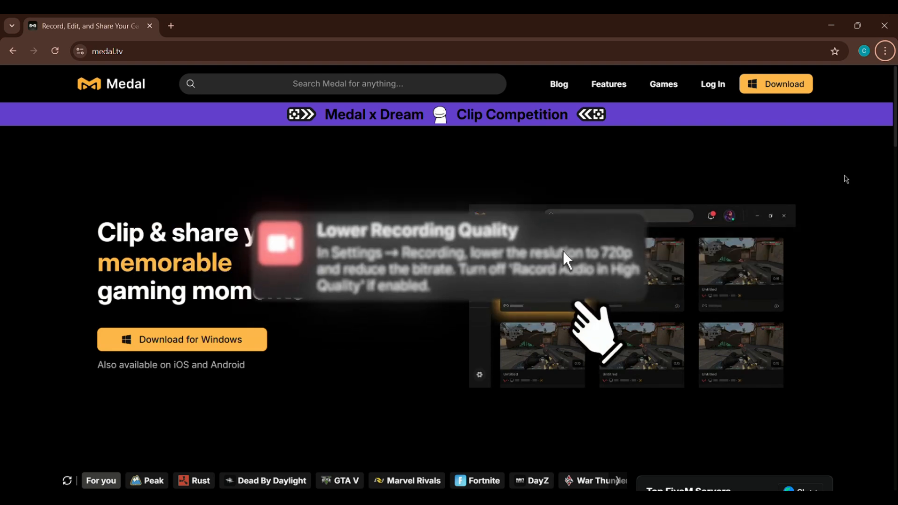
{"action": "scroll", "scroll_direction": "down", "scroll_amount": 3}
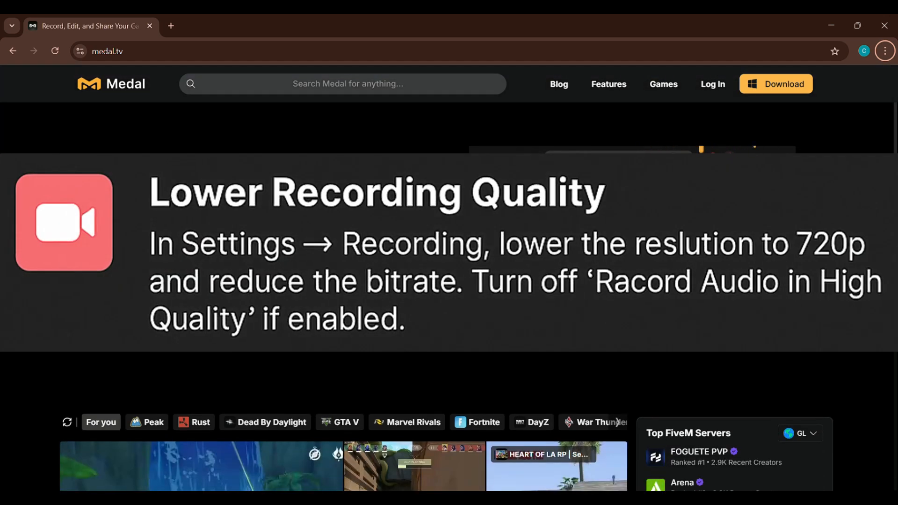
{"action": "scroll", "scroll_direction": "down", "scroll_amount": 3}
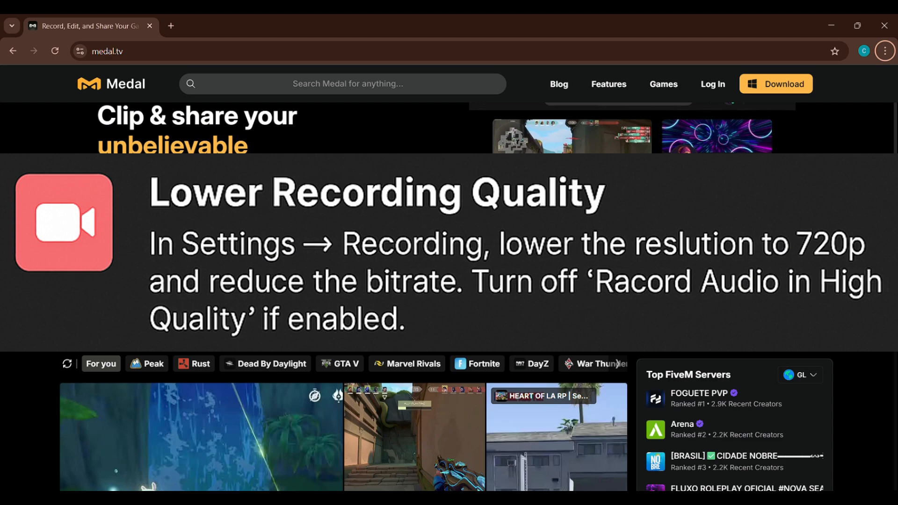
{"action": "scroll", "scroll_direction": "down", "scroll_amount": 3}
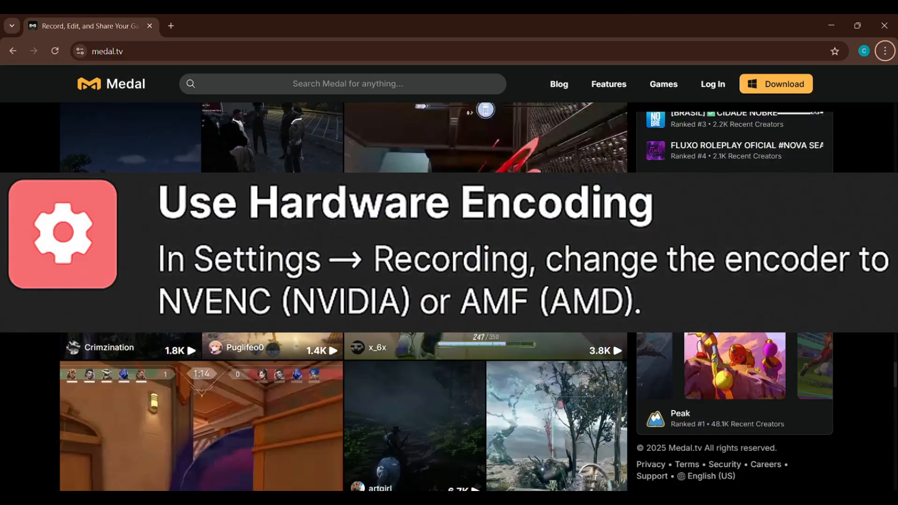
{"action": "scroll", "scroll_direction": "down", "scroll_amount": 3}
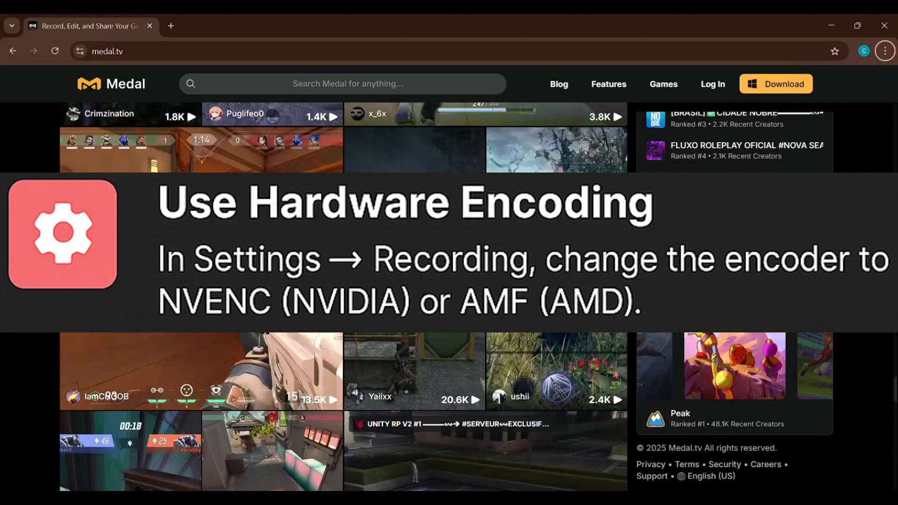
{"action": "scroll", "scroll_direction": "down", "scroll_amount": 3}
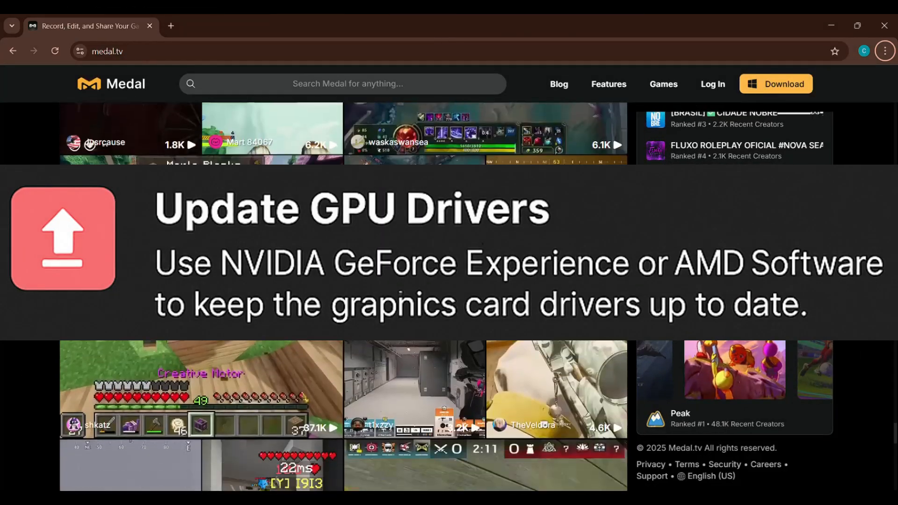
{"action": "scroll", "scroll_direction": "down", "scroll_amount": 3}
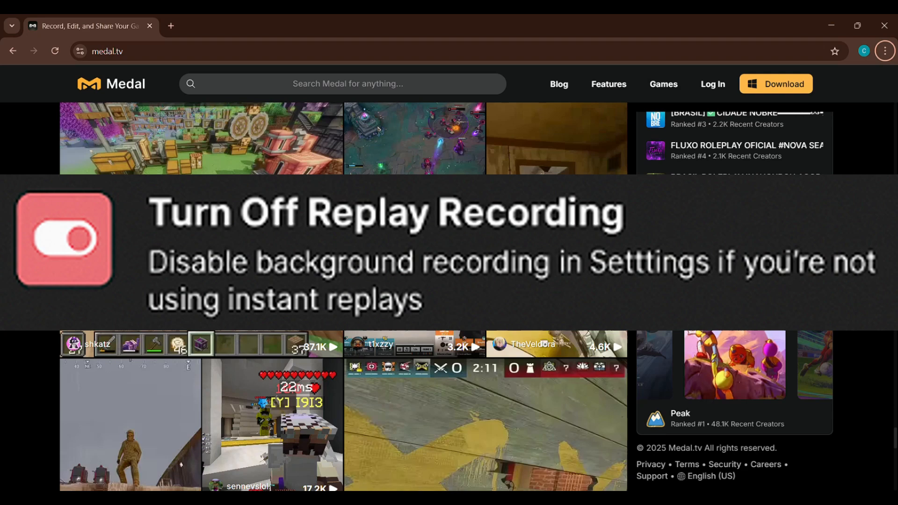
{"action": "scroll", "scroll_direction": "down", "scroll_amount": 3}
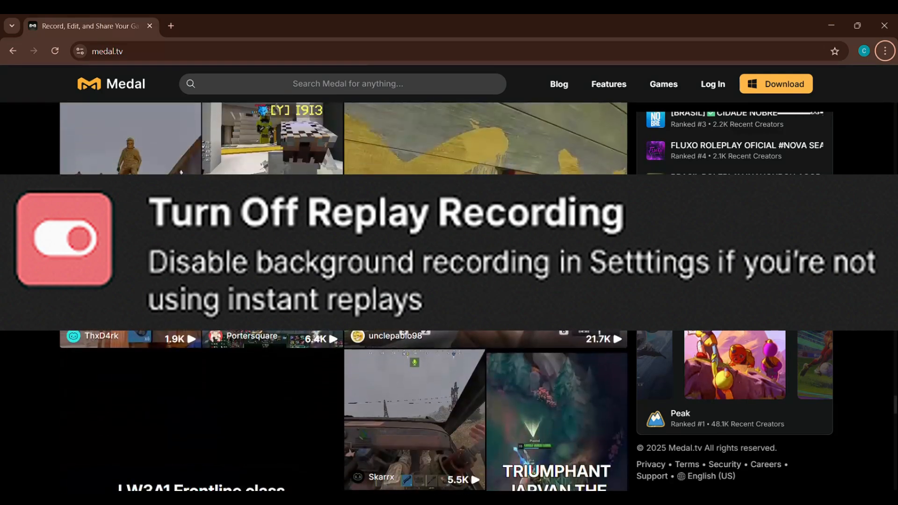